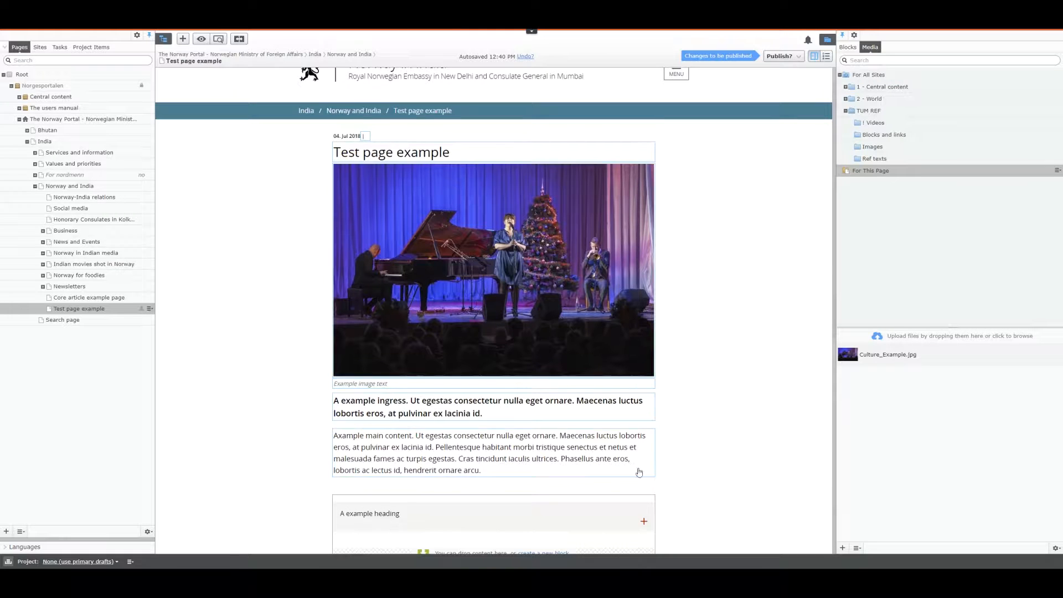
pyautogui.moveTo(745, 396)
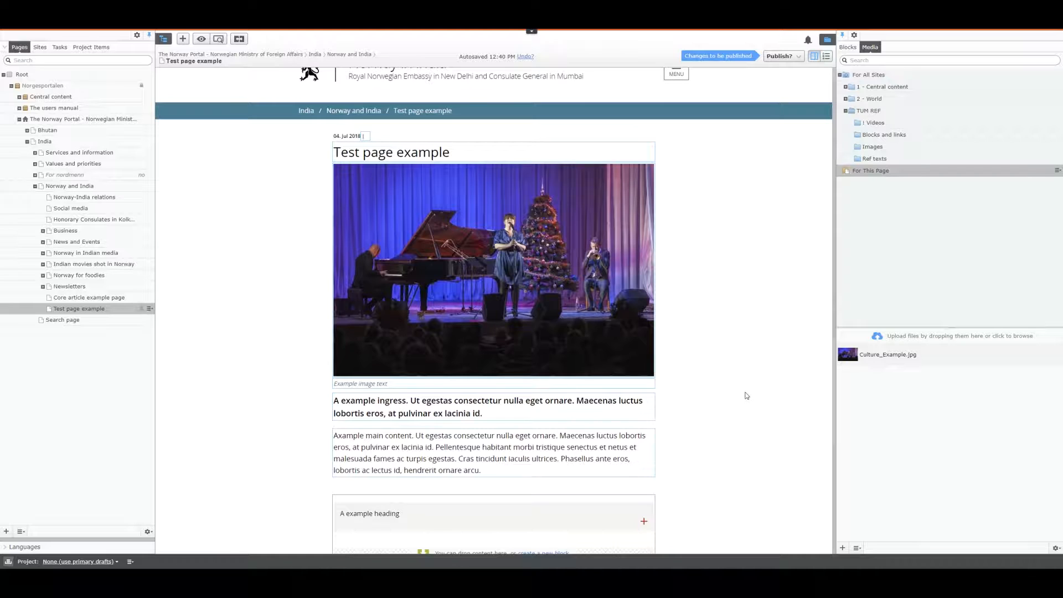
pyautogui.moveTo(73, 174)
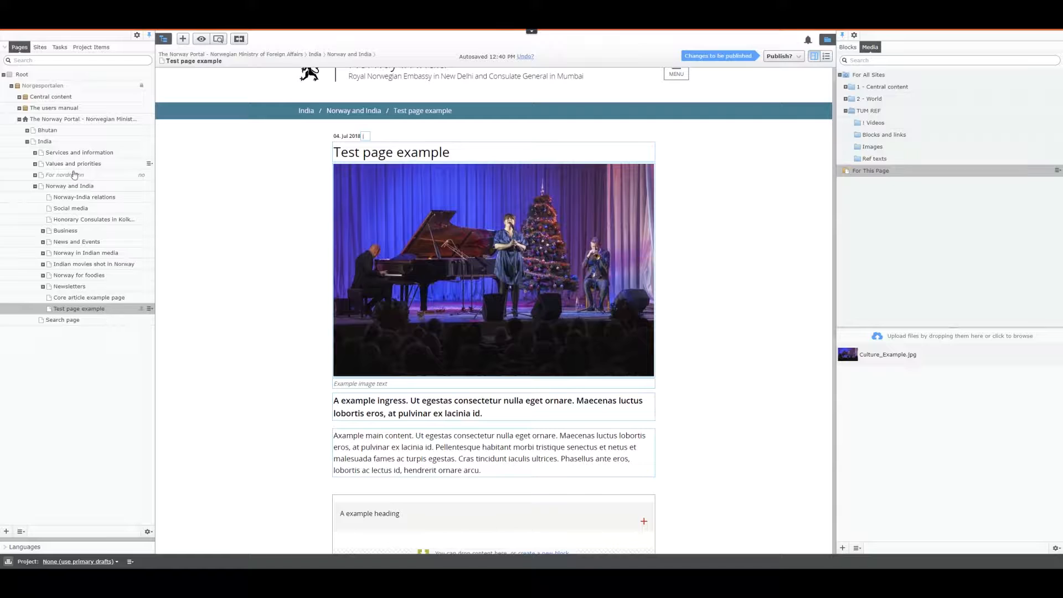
# Replace 'Pellentesque' in the Test page example main body with bold italic 'change it!'
pyautogui.click(71, 209)
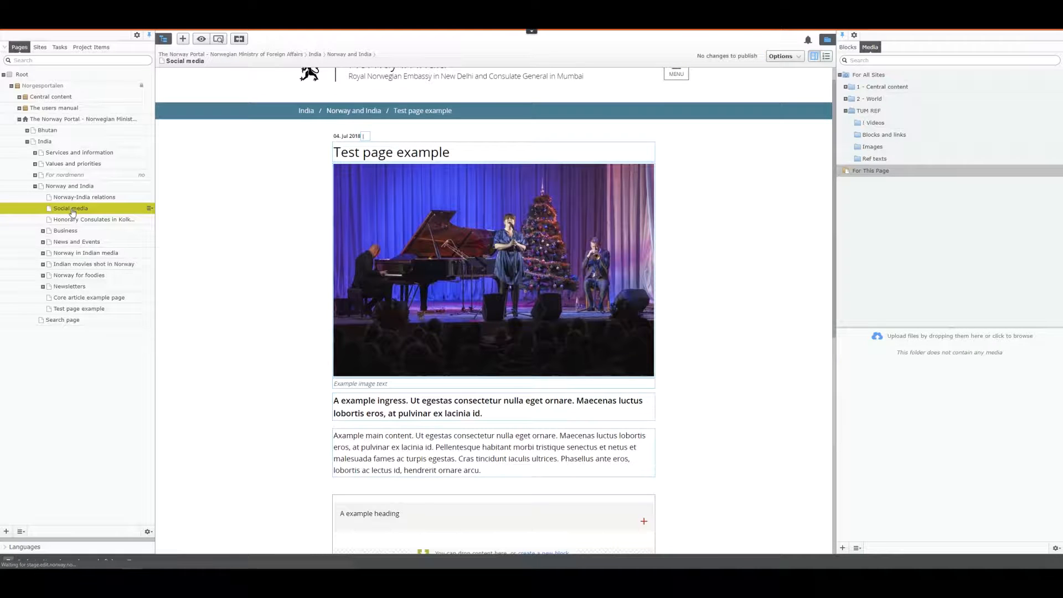
pyautogui.moveTo(77, 309)
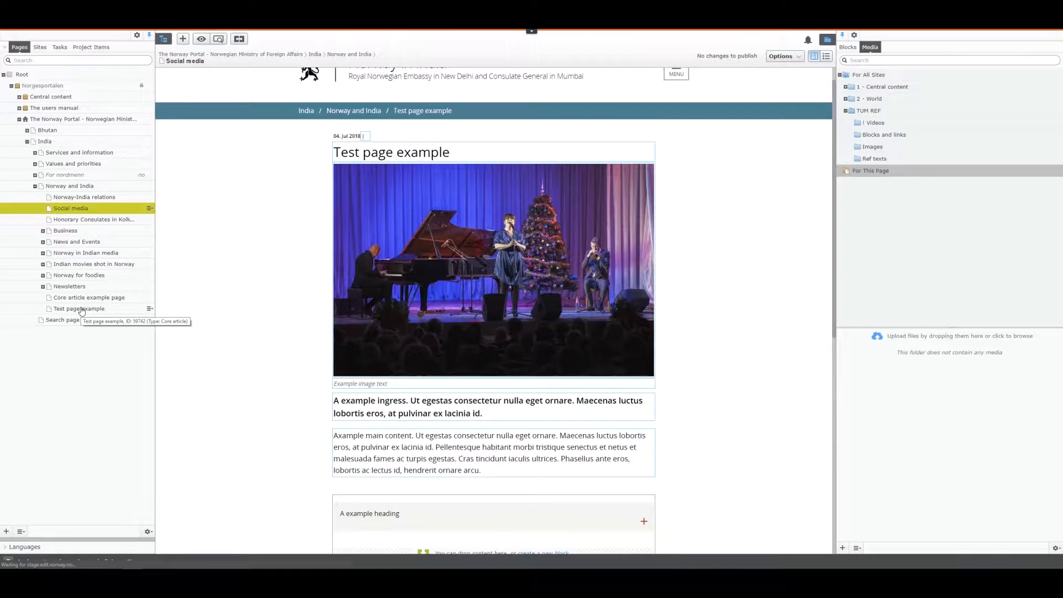
pyautogui.click(71, 208)
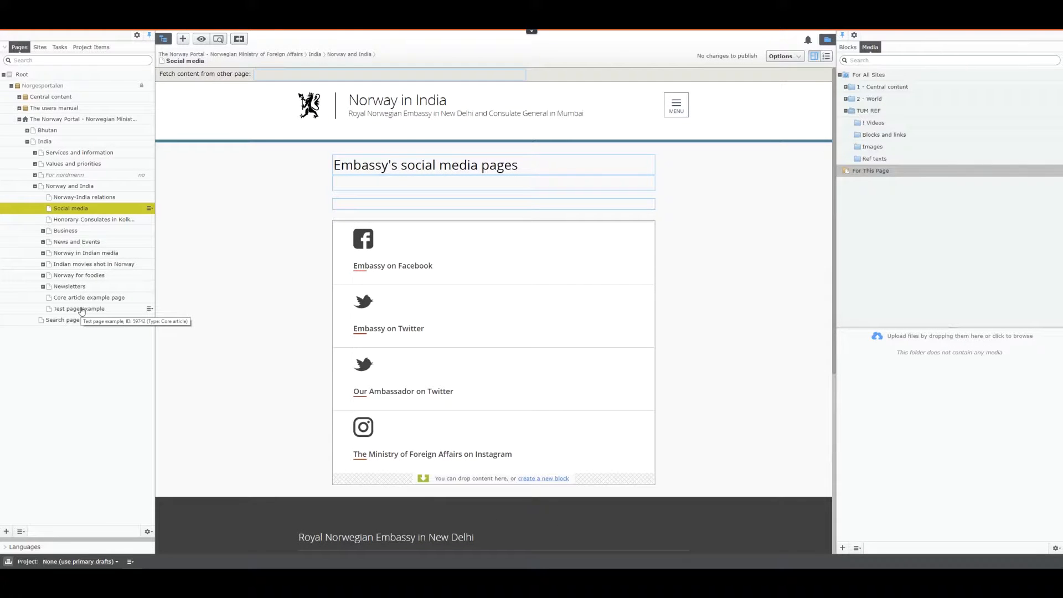
pyautogui.click(77, 308)
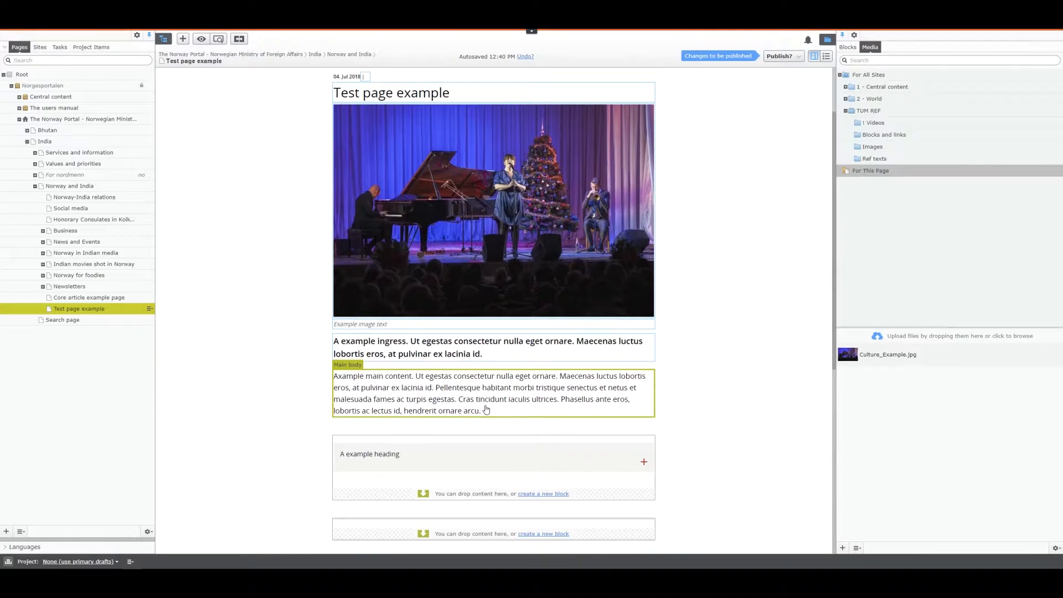
pyautogui.click(489, 393)
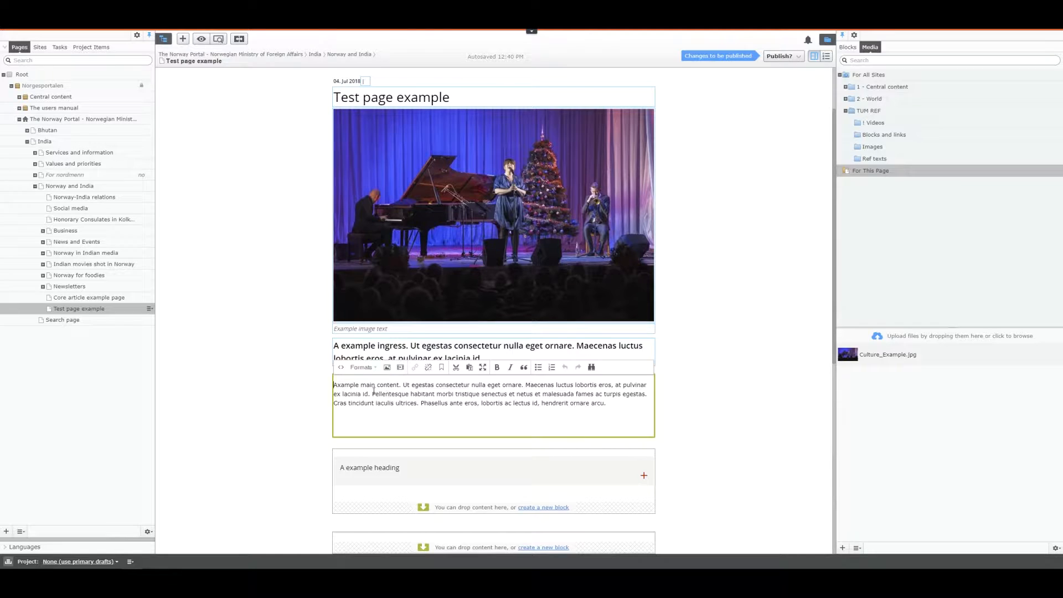
pyautogui.doubleClick(389, 395)
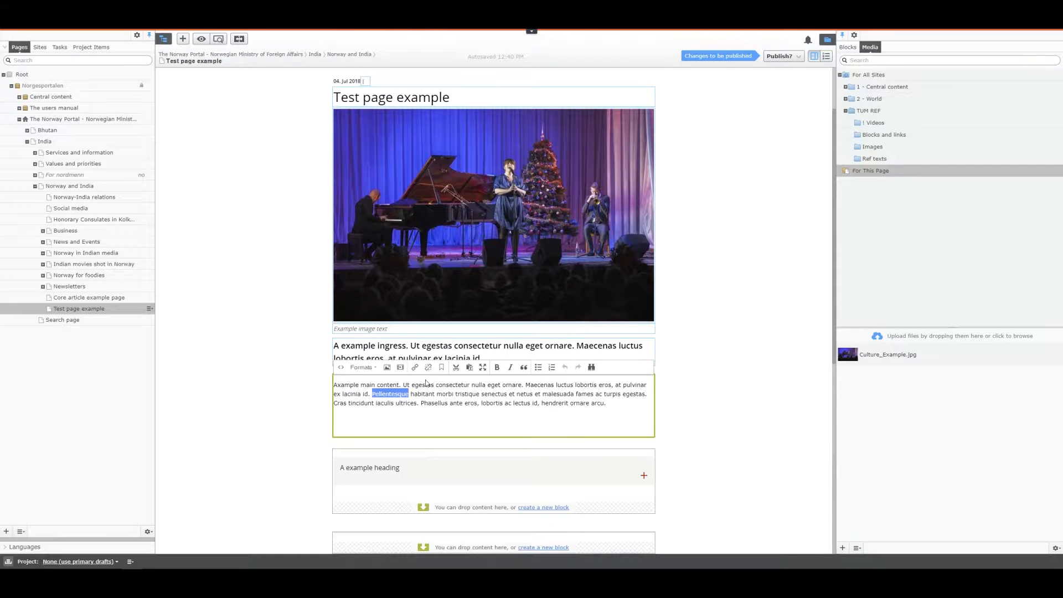
pyautogui.write('change it!')
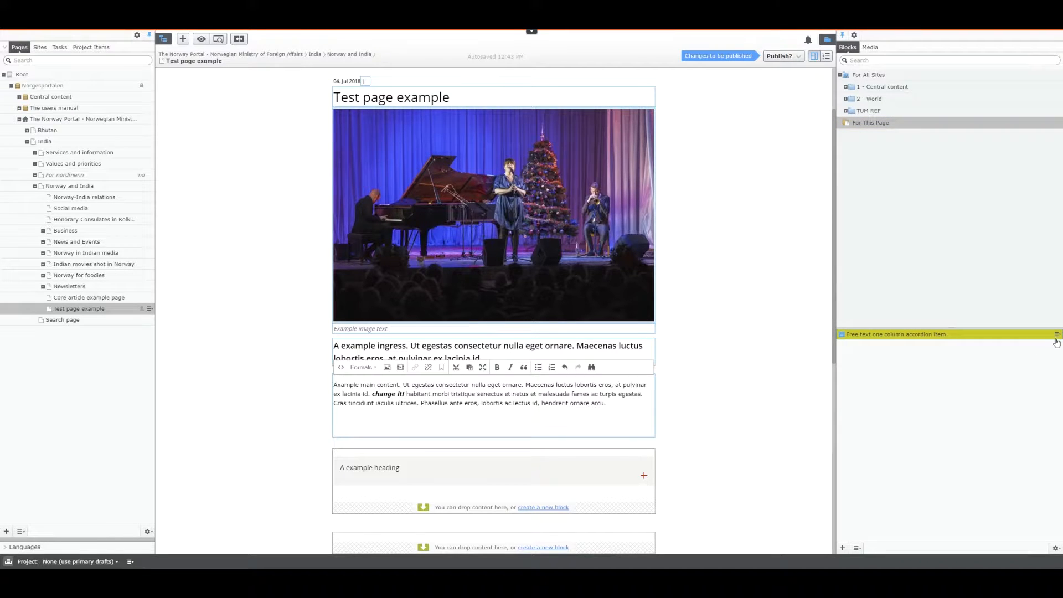
# Bring the Free text one column accordion item block into its full property form
pyautogui.click(1055, 333)
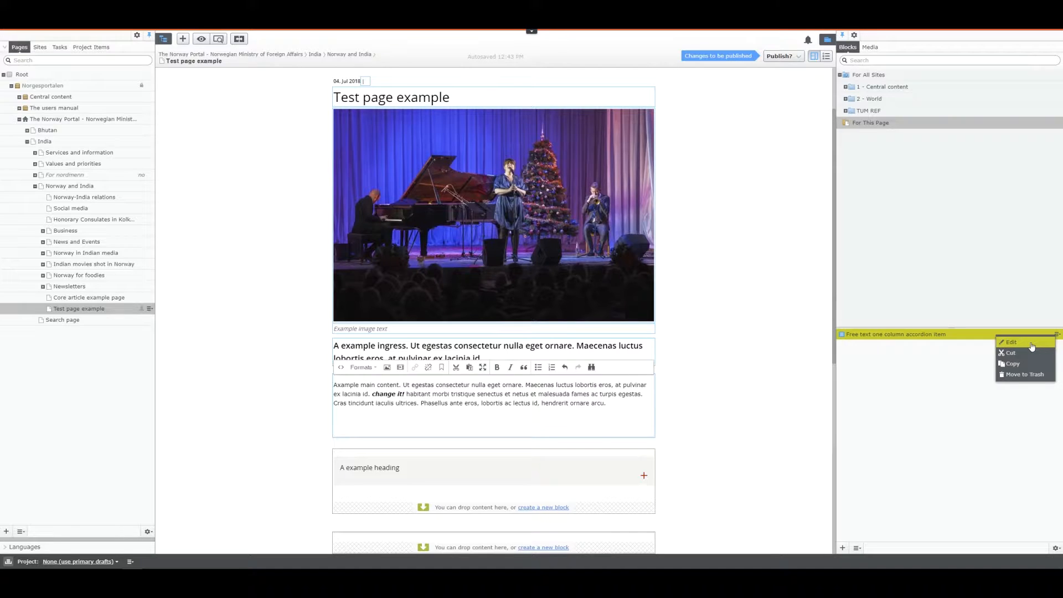
pyautogui.click(1011, 342)
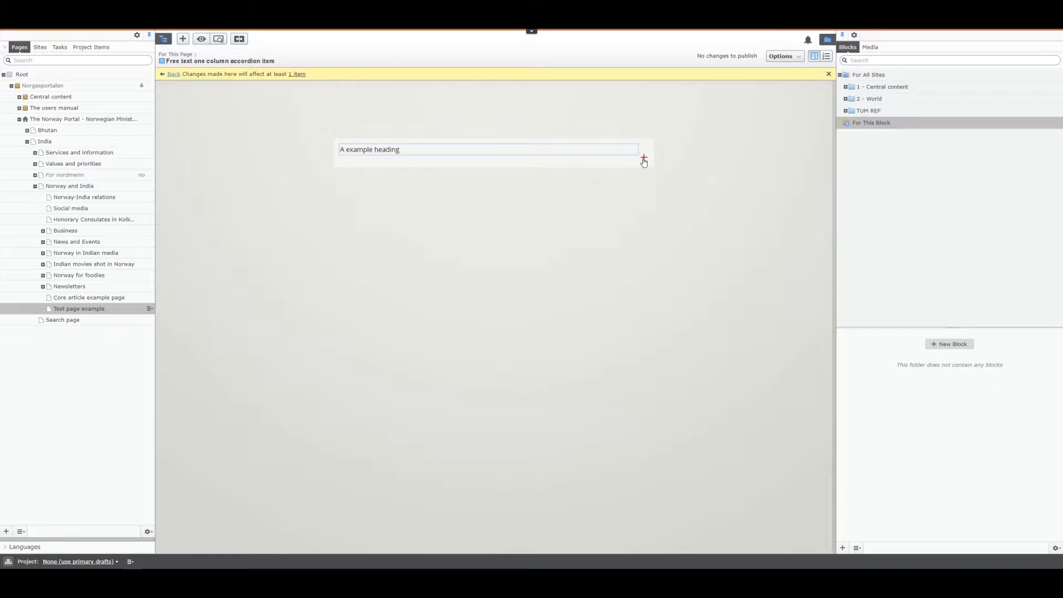
pyautogui.click(642, 159)
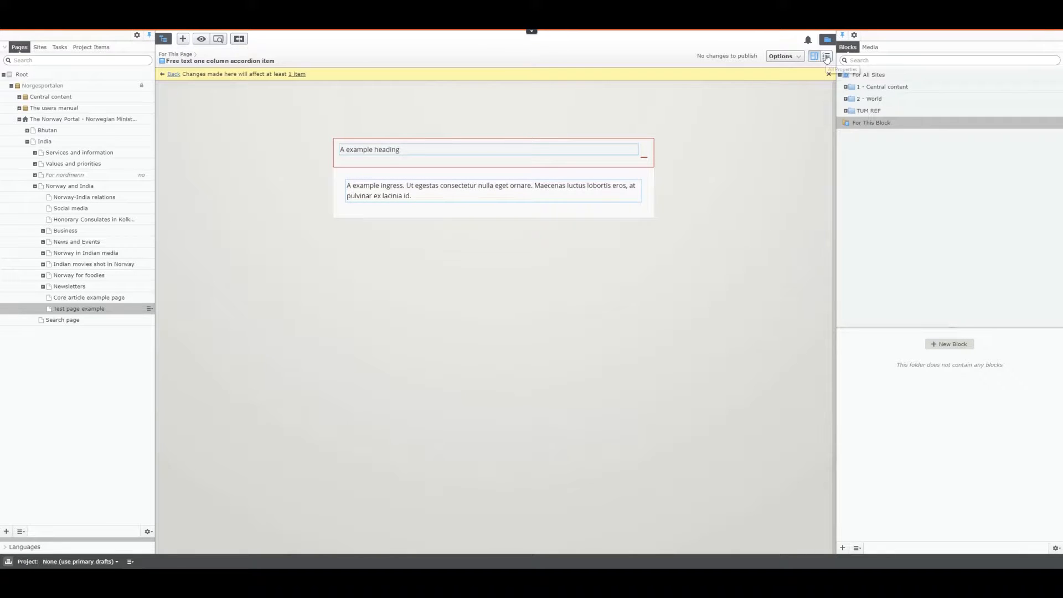
pyautogui.click(826, 57)
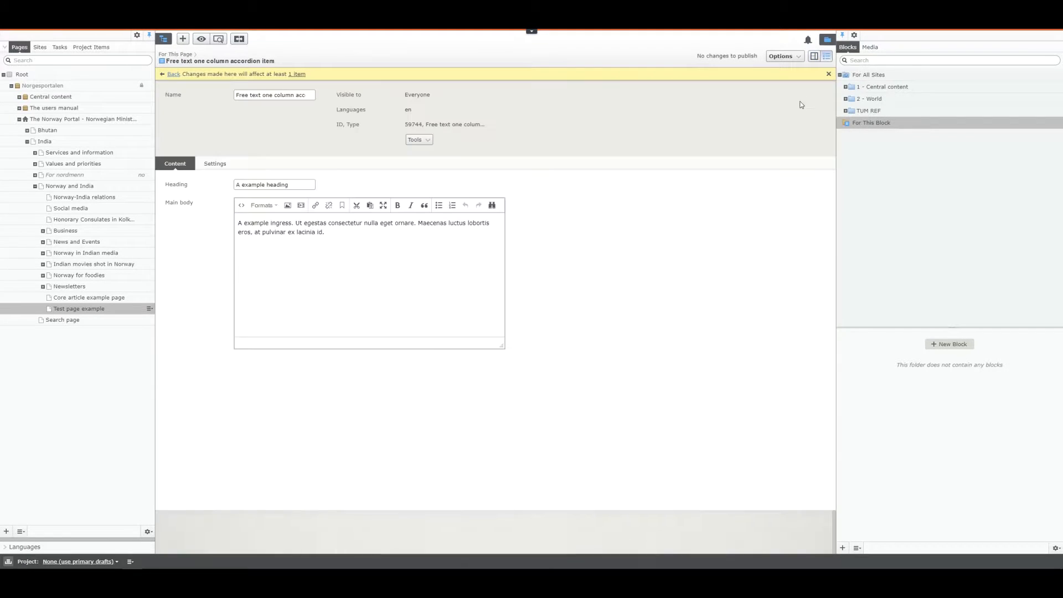
# Append 'chaned!' to the accordion block's main body and publish the block
pyautogui.click(273, 185)
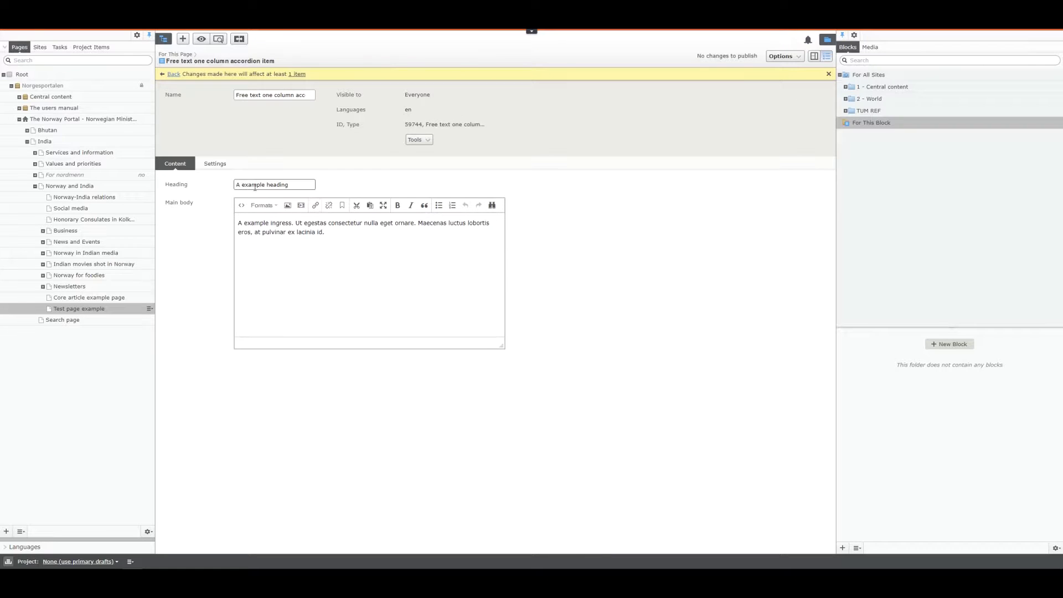
pyautogui.click(357, 235)
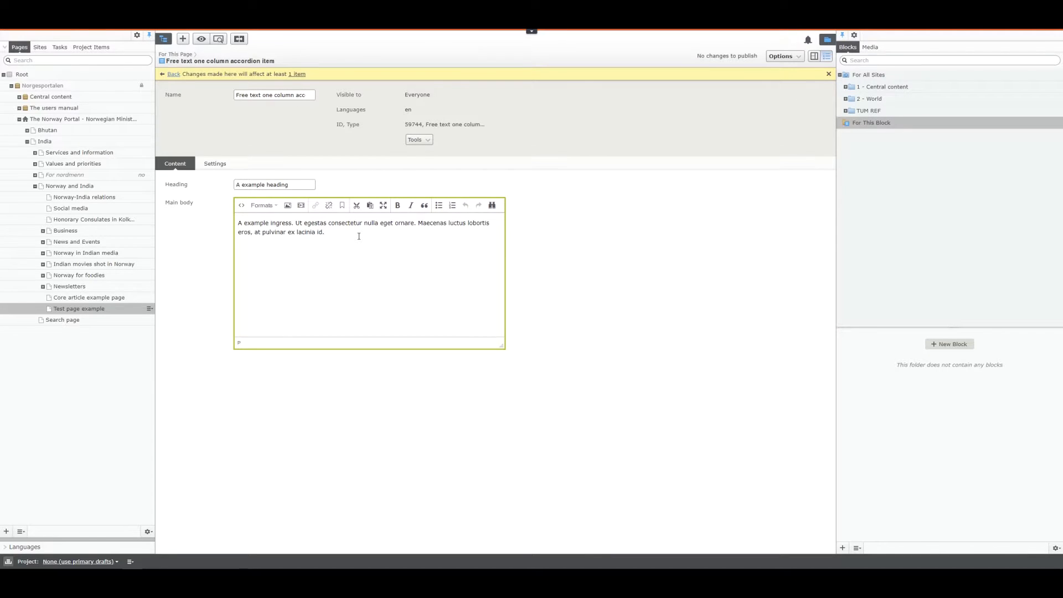
pyautogui.write('chaned')
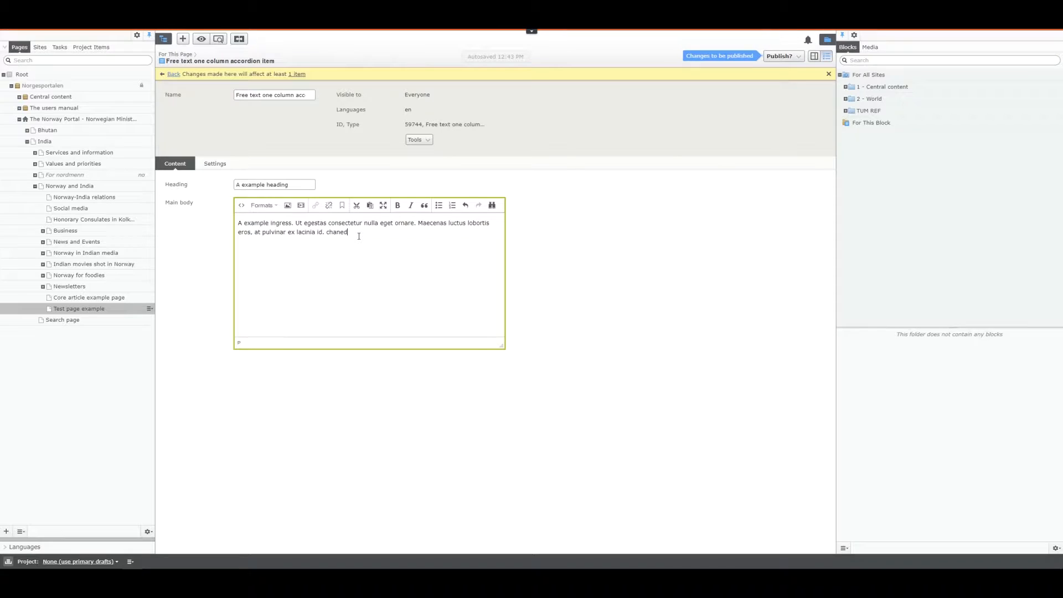
pyautogui.write('!')
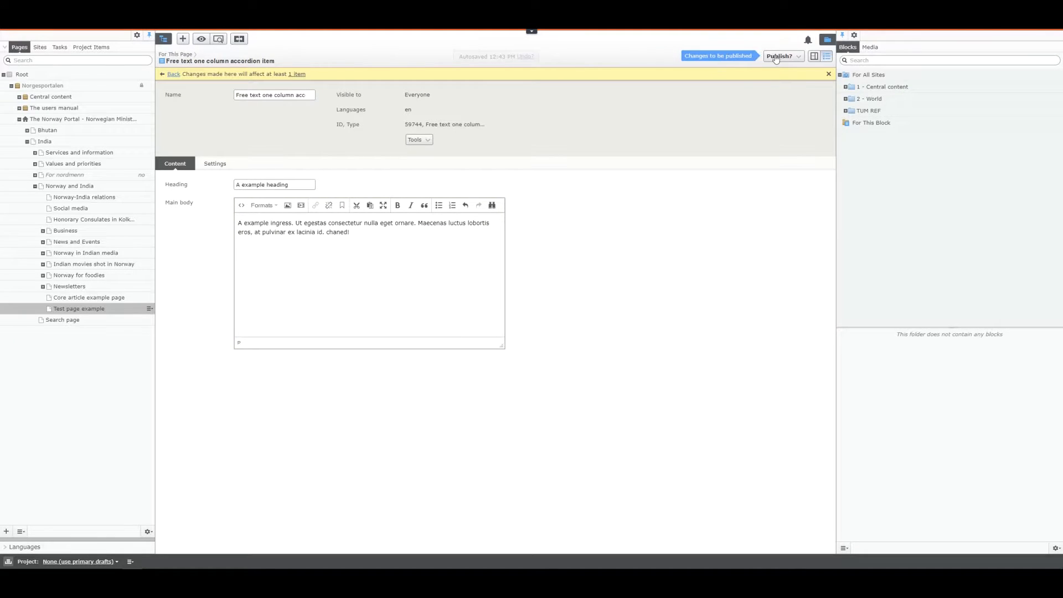
pyautogui.click(779, 56)
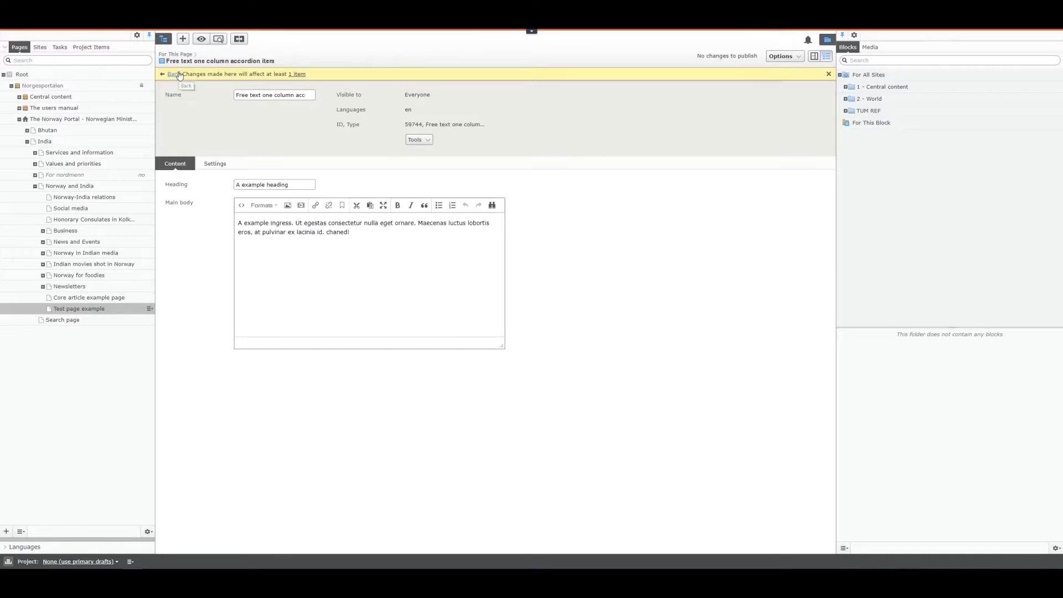
# Return to Test page example in rendered On-Page Editing view and show the Media pane
pyautogui.click(171, 74)
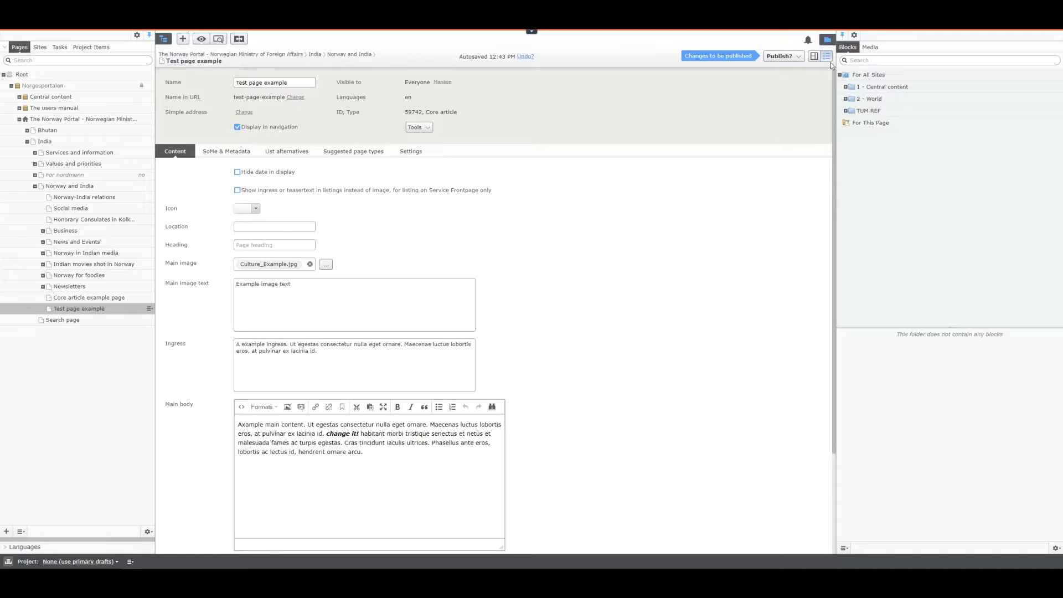
pyautogui.moveTo(826, 57)
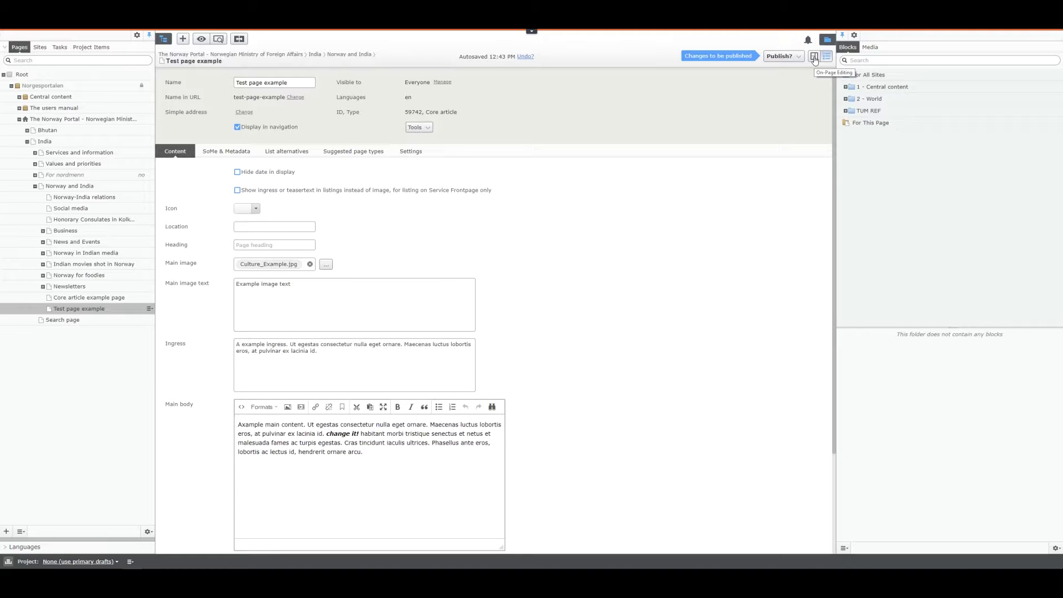
pyautogui.click(814, 55)
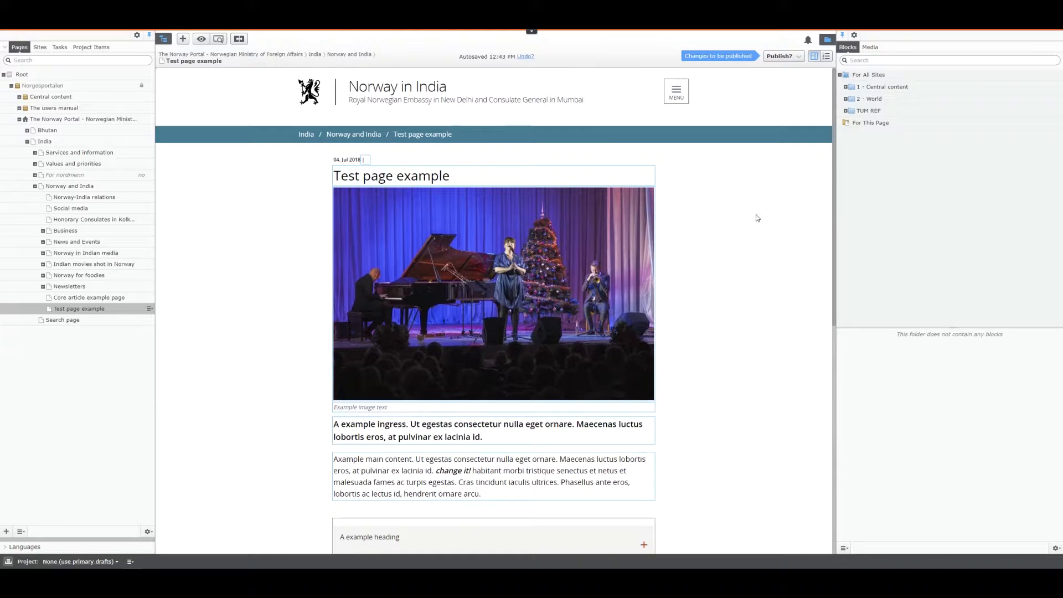
pyautogui.click(870, 123)
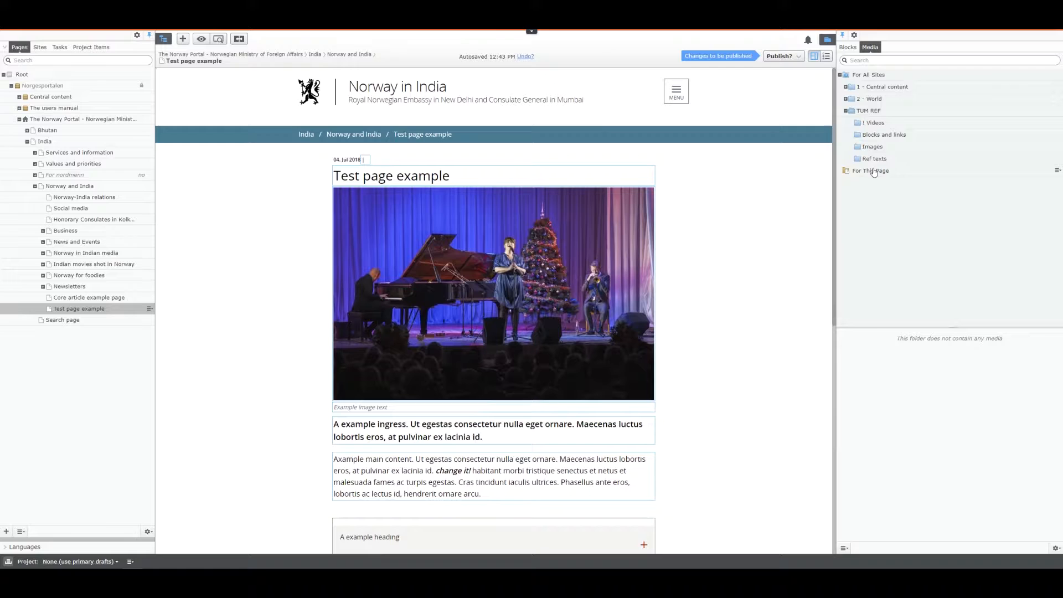
# Bring up Culture_Example.jpg from this page's media in its All Properties form
pyautogui.click(870, 170)
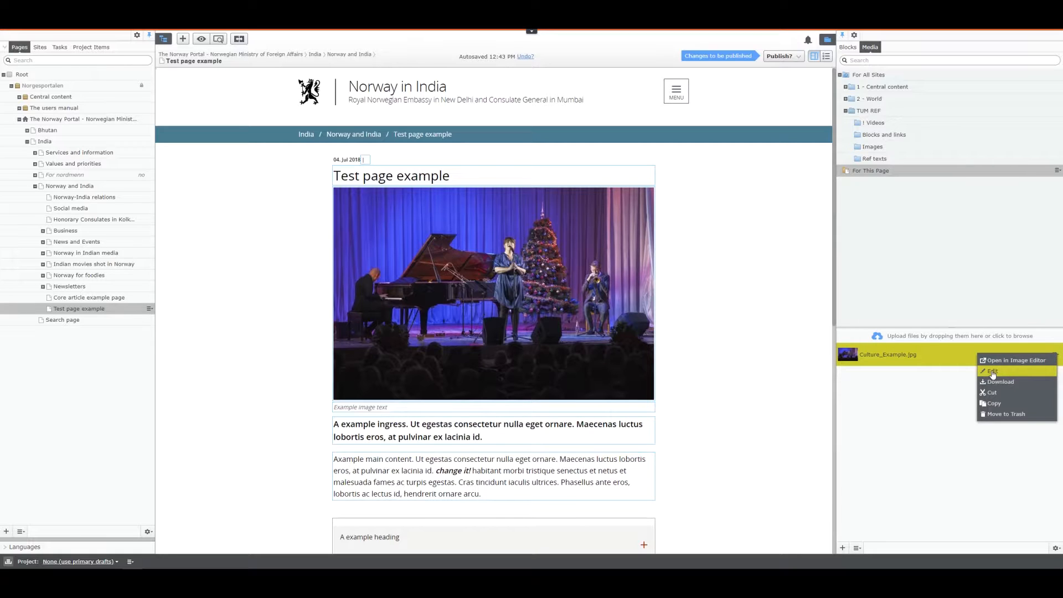
pyautogui.click(991, 371)
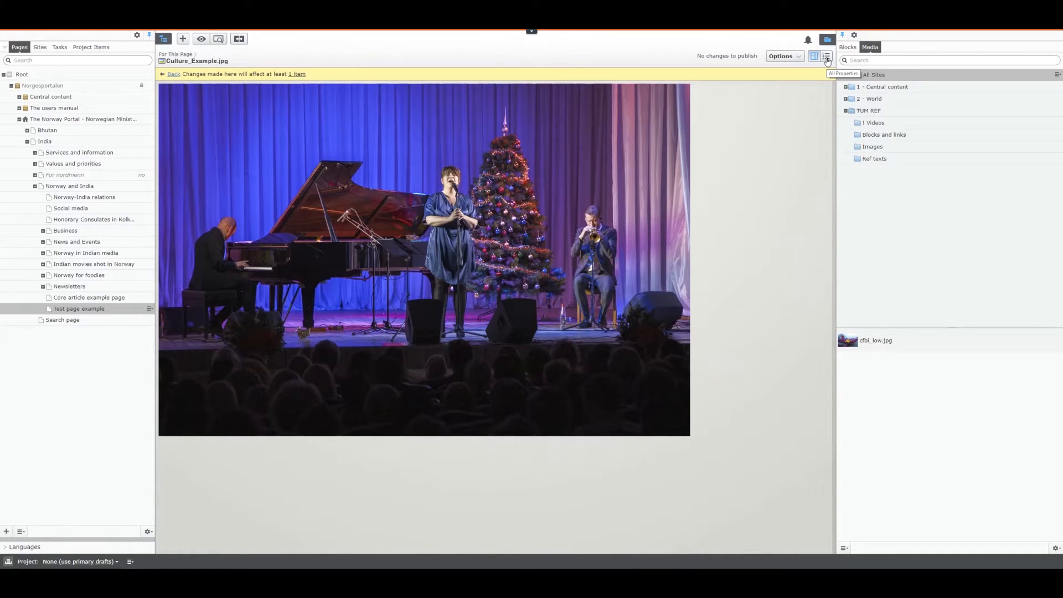
pyautogui.click(826, 56)
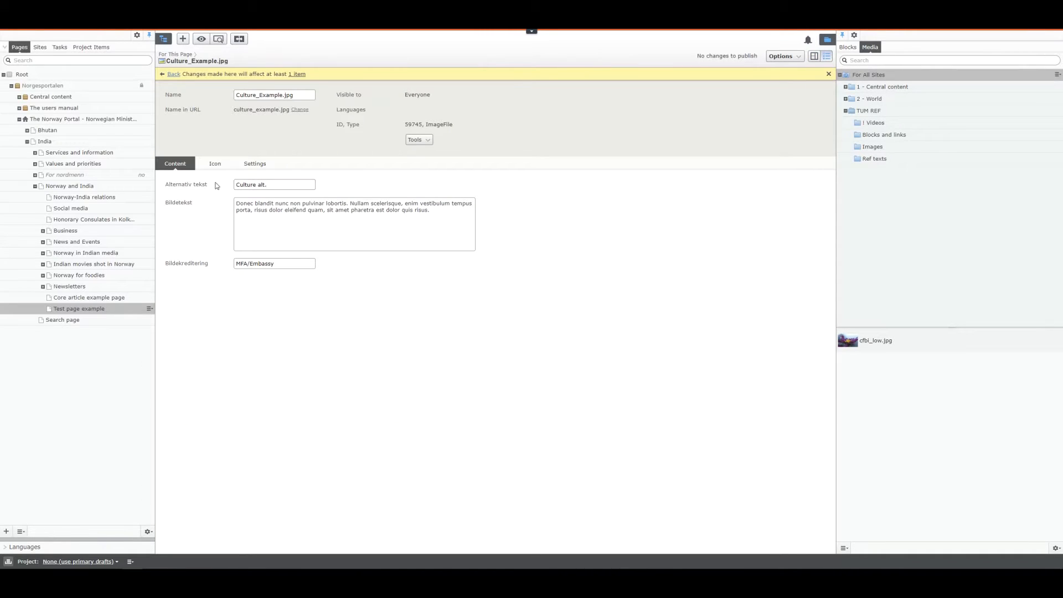
# Set the image's alternative text to 'Culture alt.' and publish the image
pyautogui.doubleClick(186, 184)
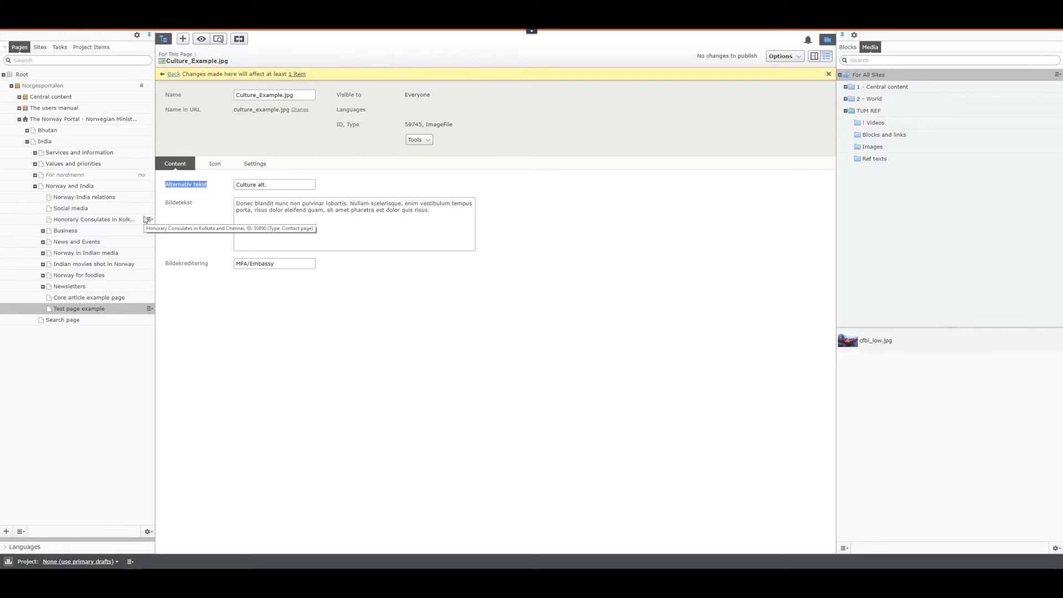
pyautogui.click(273, 185)
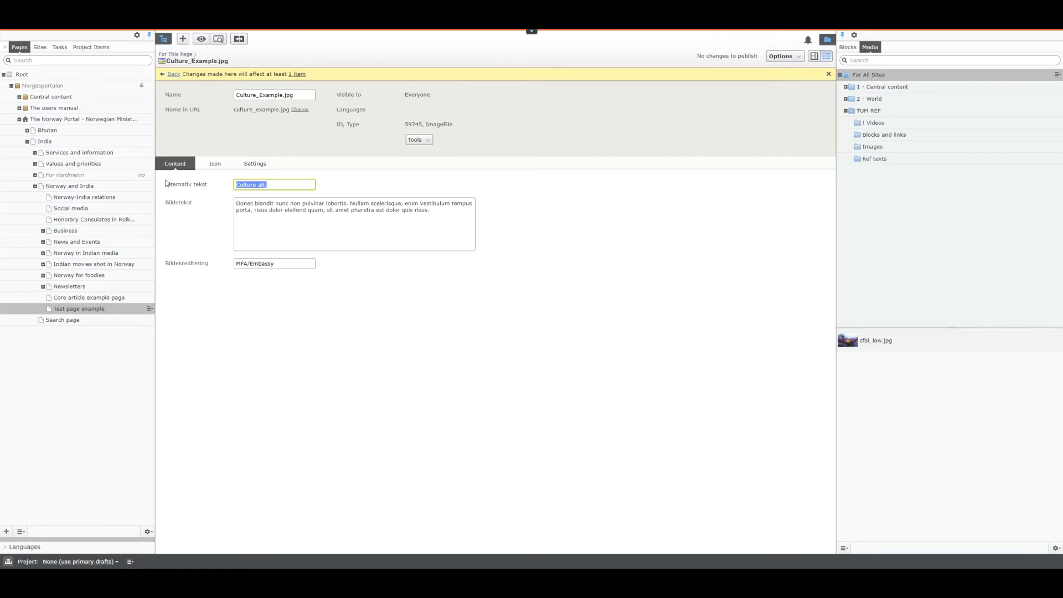
pyautogui.moveTo(664, 234)
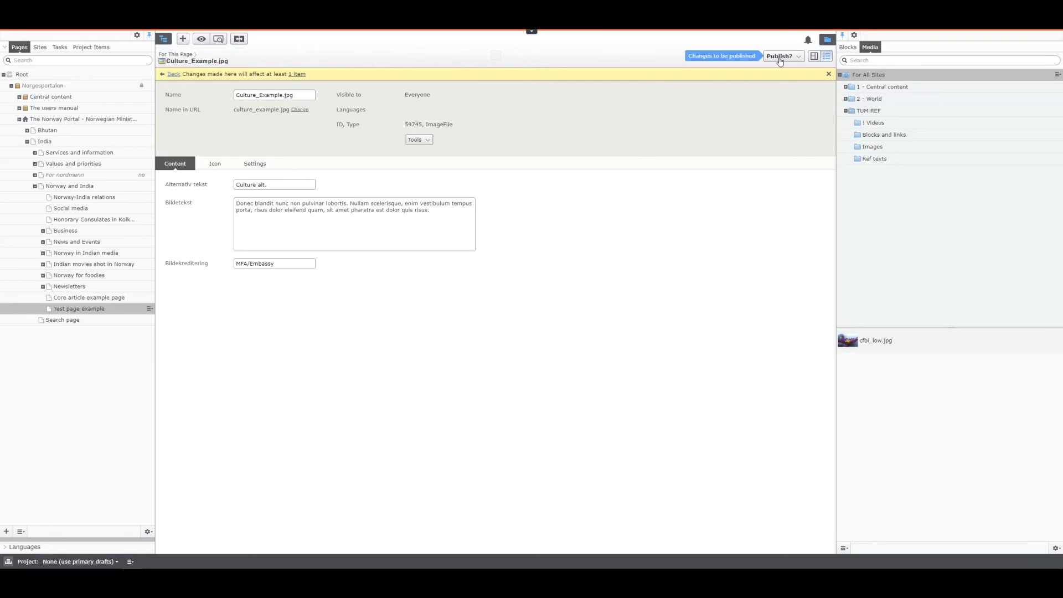
pyautogui.click(780, 55)
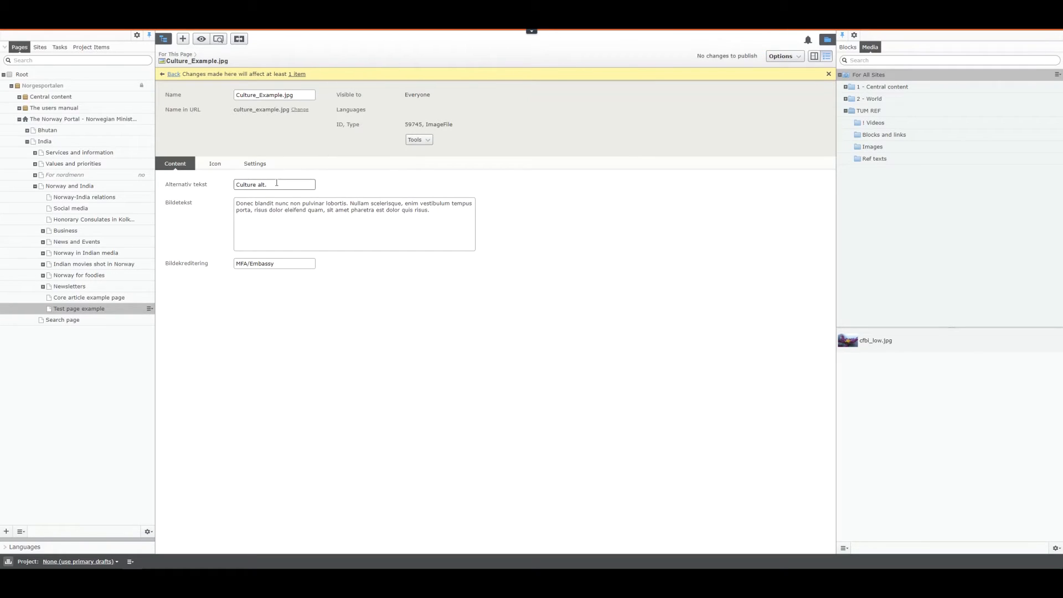
pyautogui.moveTo(270, 167)
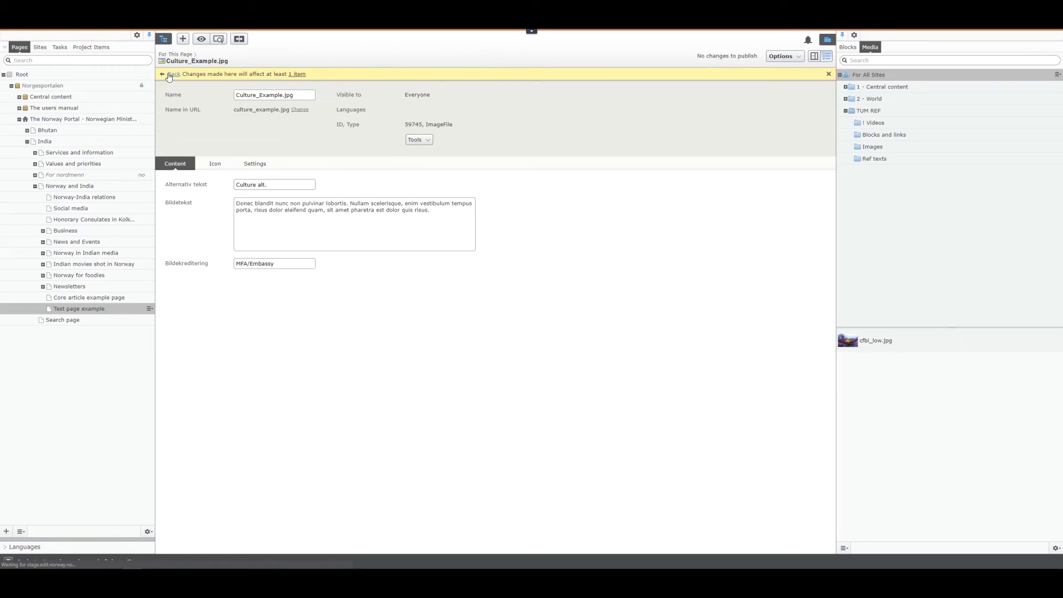
# Return to Test page example and publish its pending changes
pyautogui.click(173, 75)
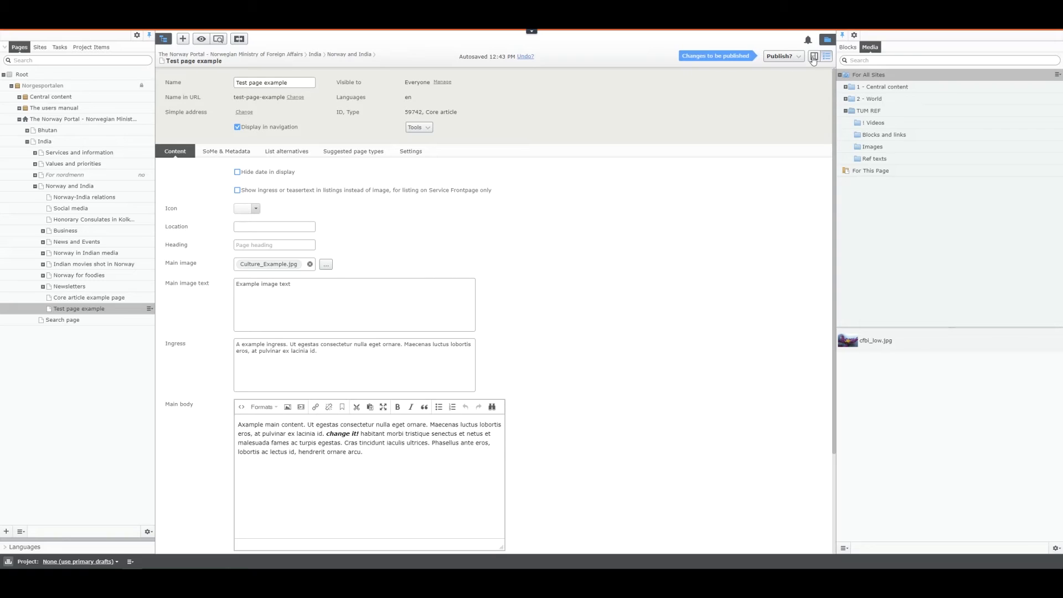
pyautogui.click(814, 56)
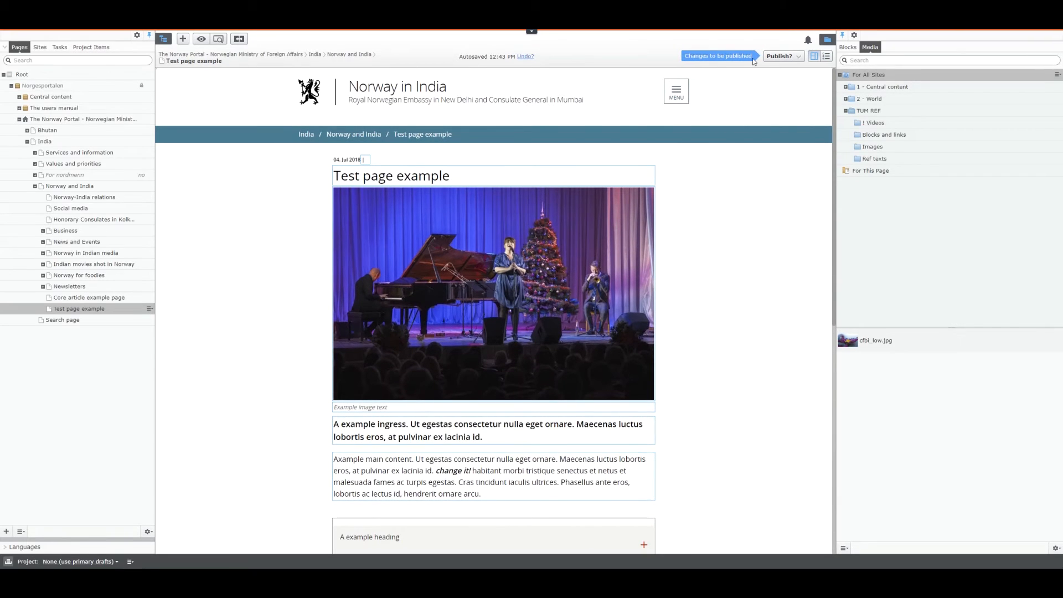
pyautogui.scroll(-3)
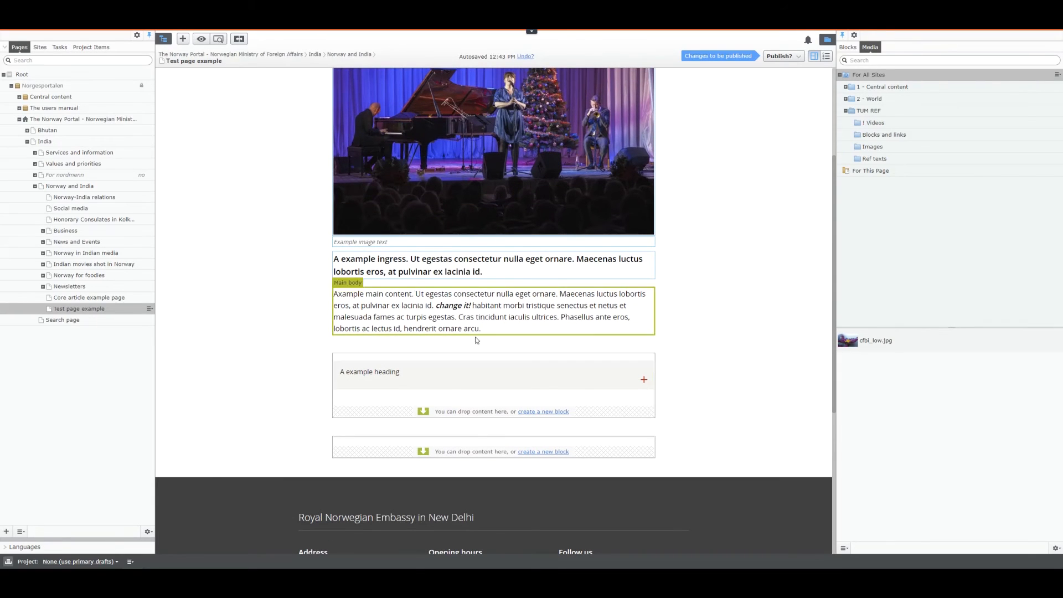
pyautogui.click(779, 57)
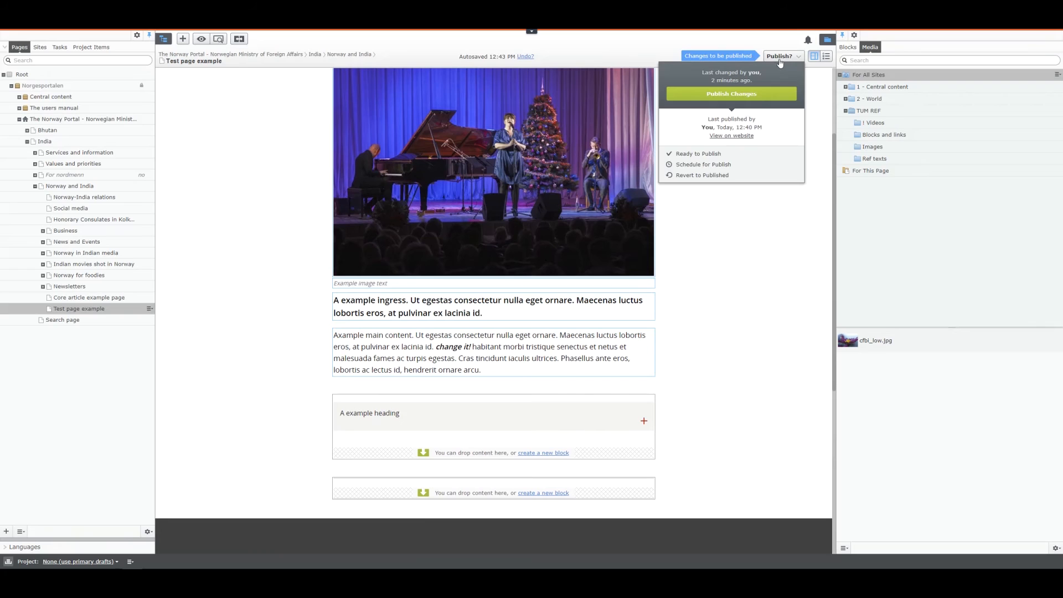
pyautogui.click(731, 93)
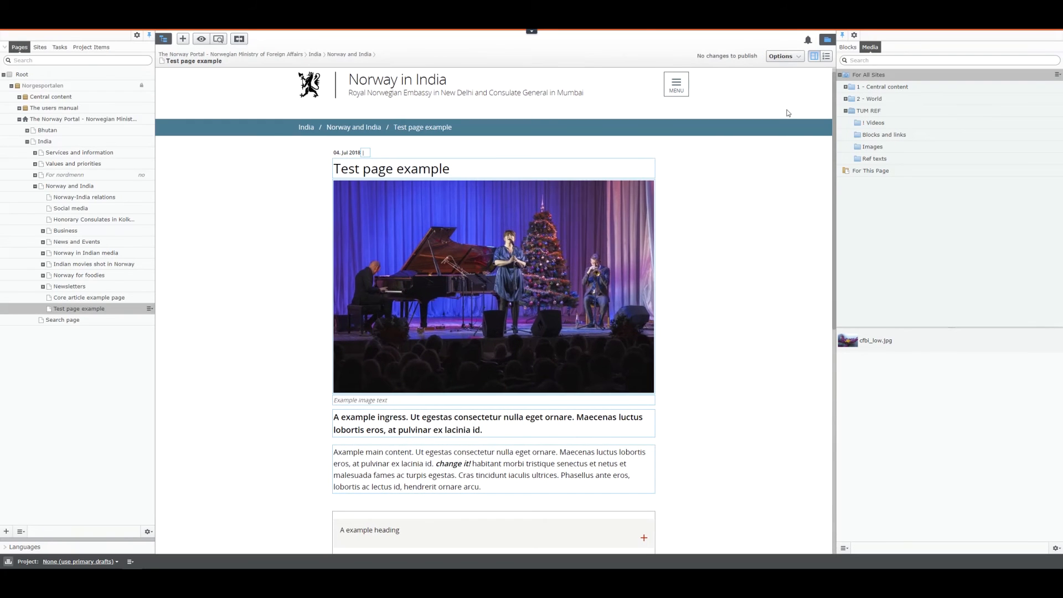